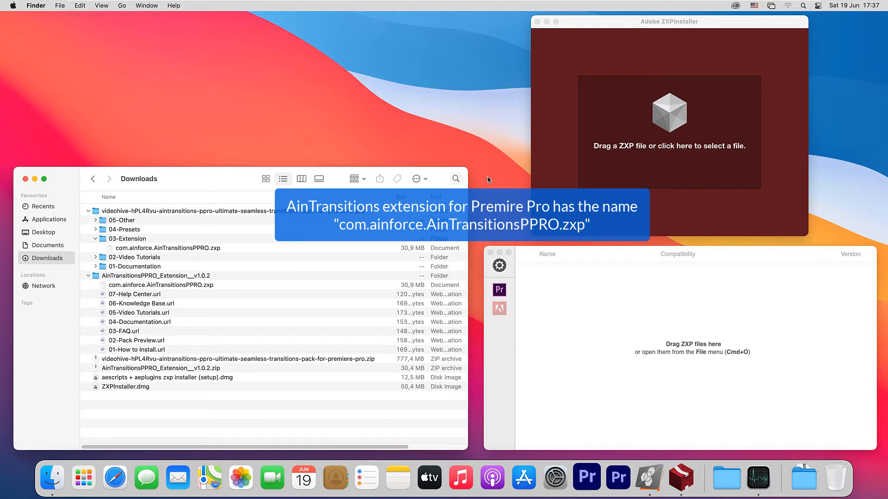
{"action": "mouse_move", "coordinate": [253, 251]}
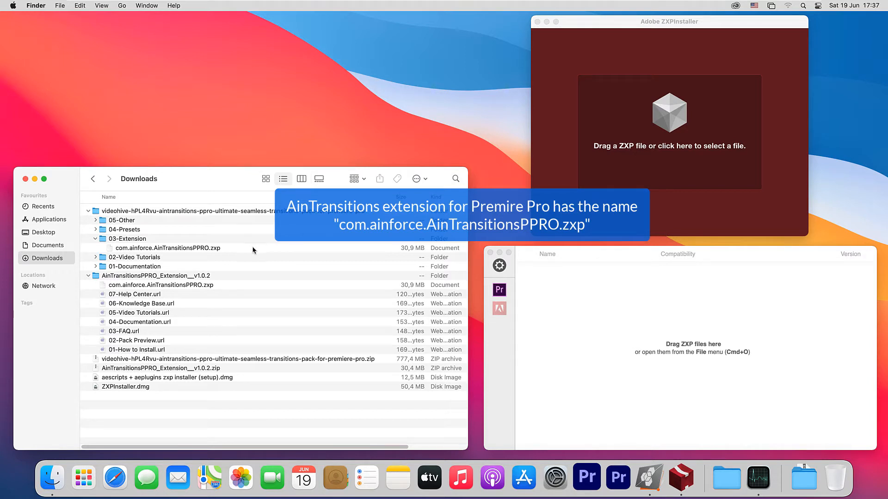
- Select com.ainforce.AinTransitionsPPRO.zxp inside the 03-Extension folder in Downloads
{"action": "left_click", "coordinate": [167, 248]}
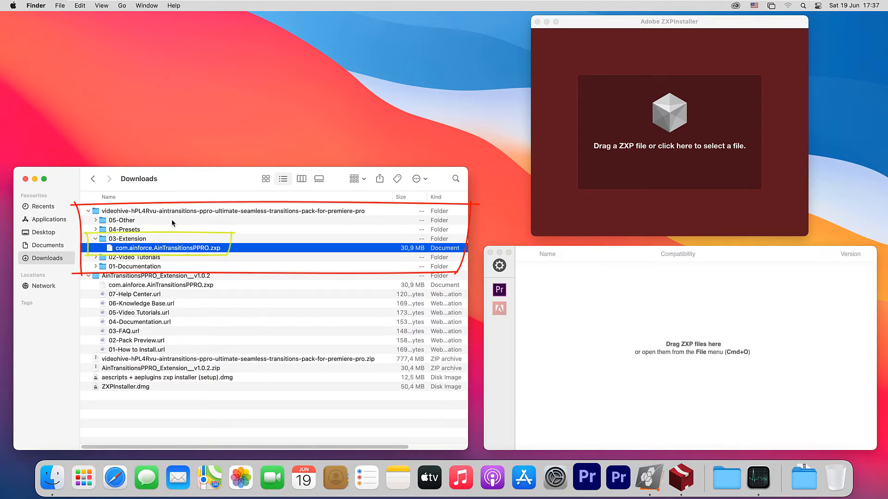
{"action": "mouse_move", "coordinate": [154, 237]}
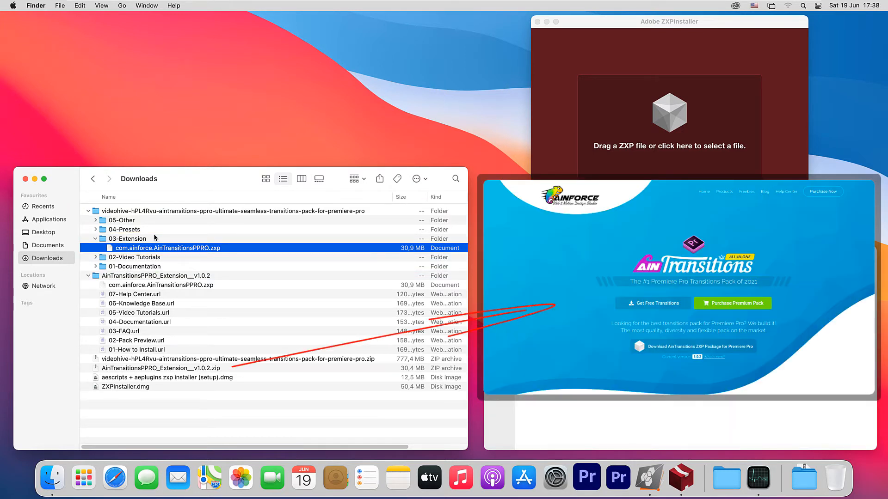
{"action": "mouse_move", "coordinate": [232, 371]}
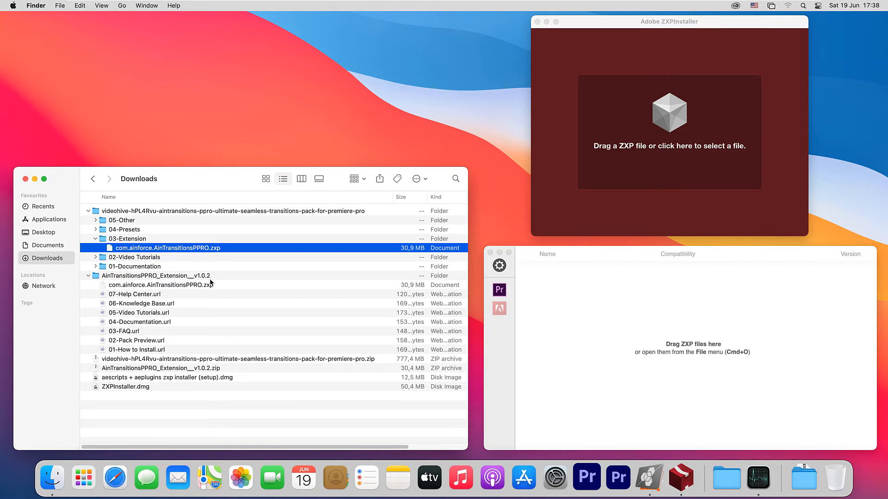
{"action": "mouse_move", "coordinate": [649, 479]}
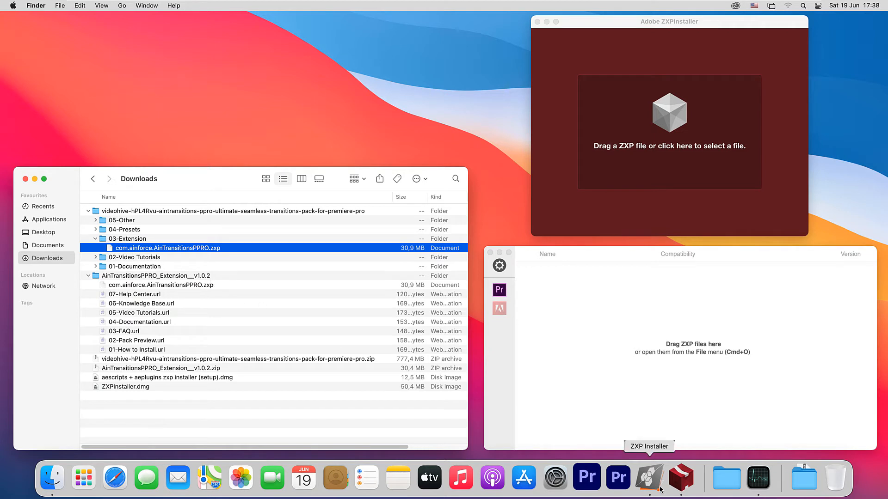
{"action": "mouse_move", "coordinate": [236, 251]}
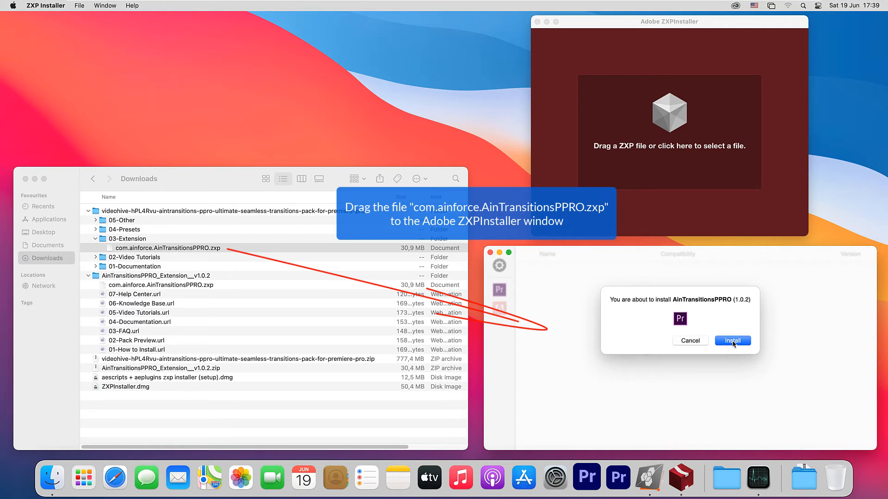
- Install AinTransitionsPPRO 1.0.2, dismiss the success message, and return to Finder
{"action": "left_click", "coordinate": [732, 340]}
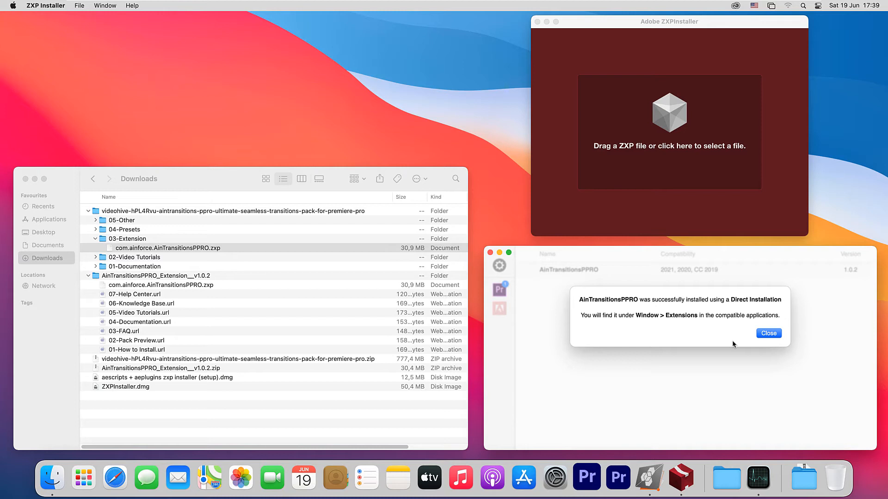
{"action": "mouse_move", "coordinate": [768, 332]}
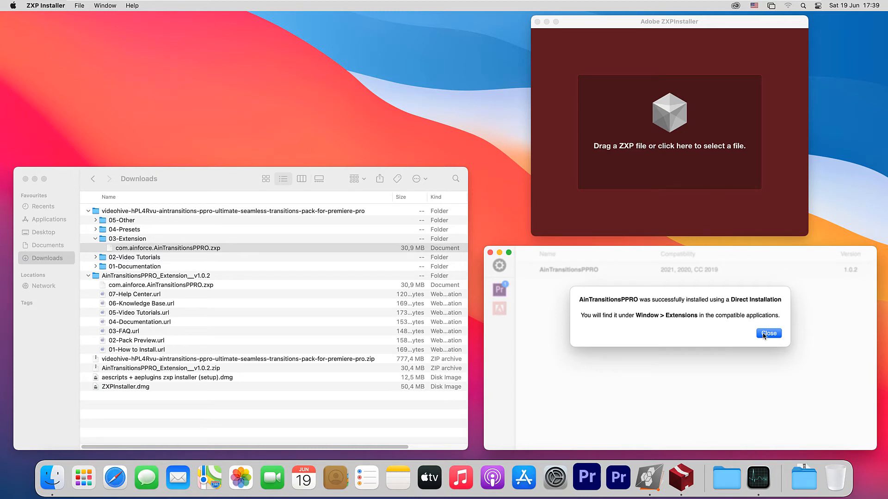
{"action": "left_click", "coordinate": [769, 333]}
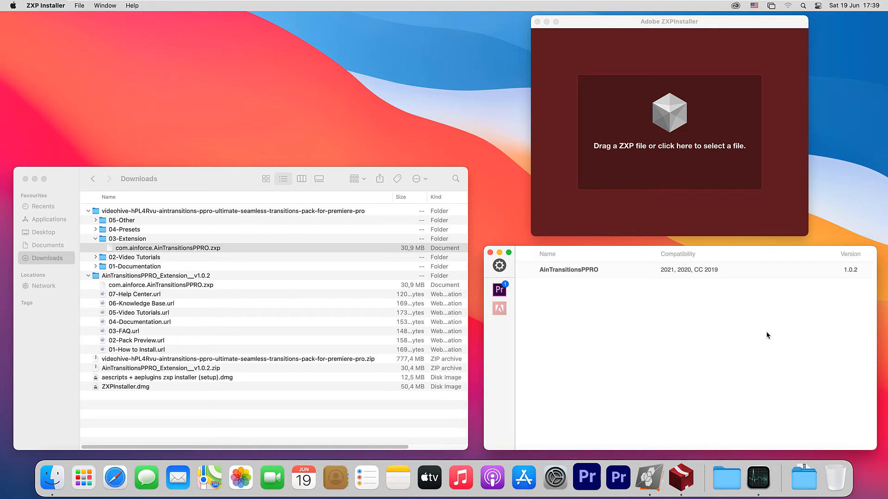
{"action": "left_click", "coordinate": [234, 179]}
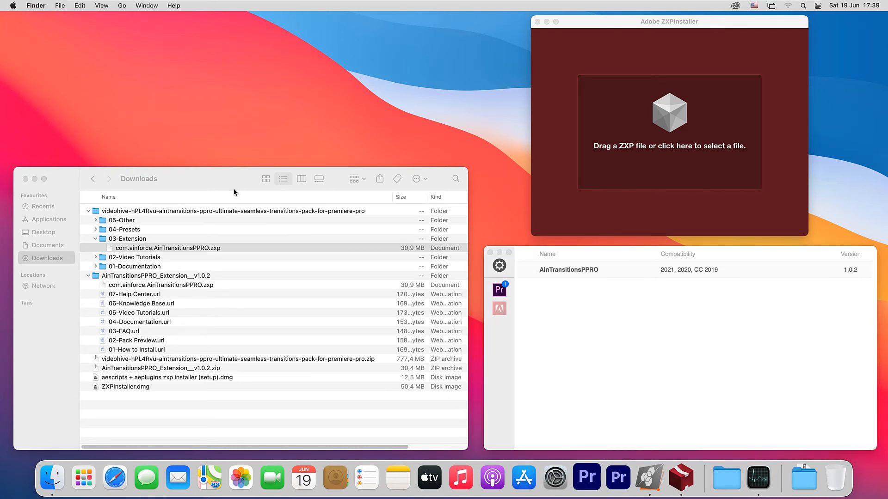
- Reselect the AinTransitions .zxp file and approve the install permission in Adobe ZXPInstaller
{"action": "left_click", "coordinate": [166, 248]}
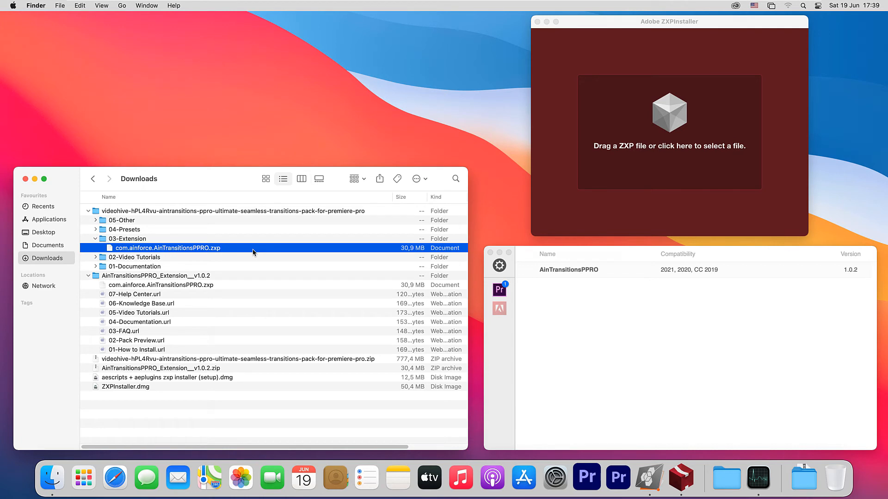
{"action": "mouse_move", "coordinate": [690, 482]}
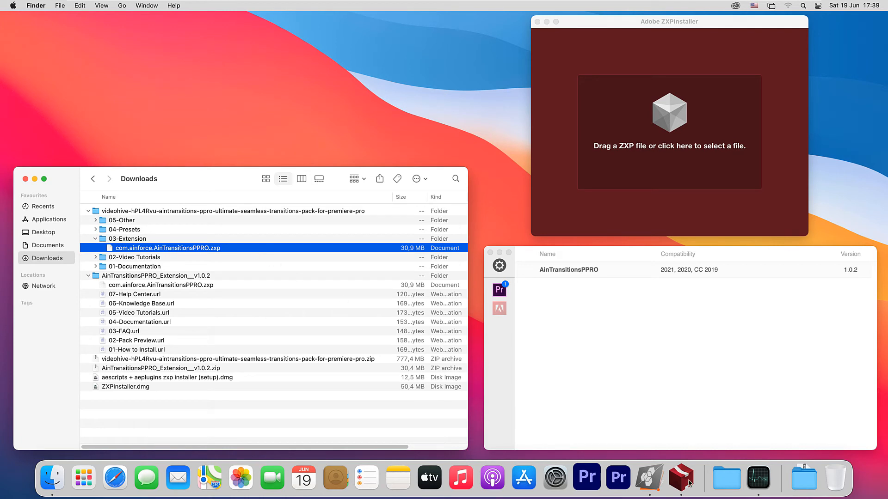
{"action": "mouse_move", "coordinate": [547, 409]}
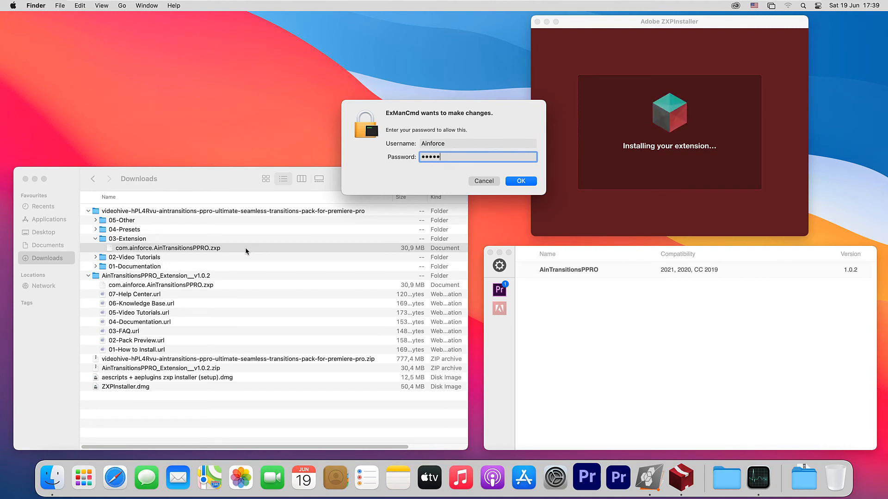
{"action": "left_click", "coordinate": [519, 181]}
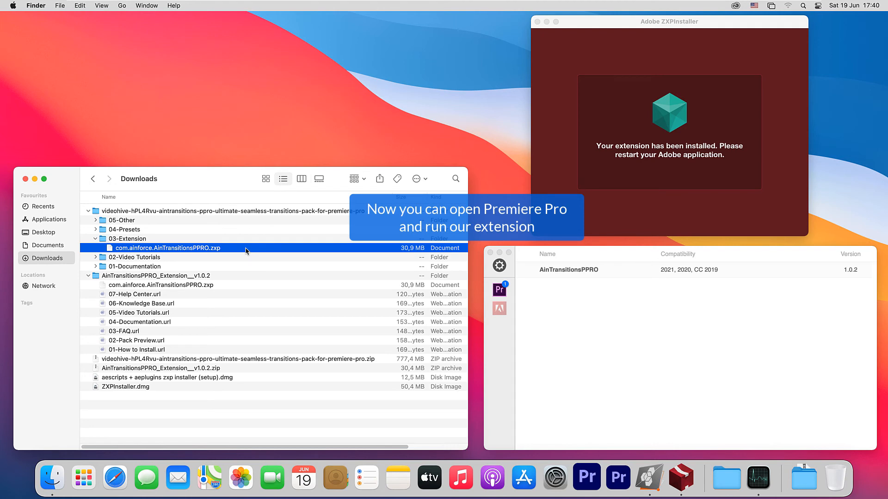
- Open AinTransitions from Premiere Pro's Window > Extensions menu
{"action": "left_click", "coordinate": [587, 477]}
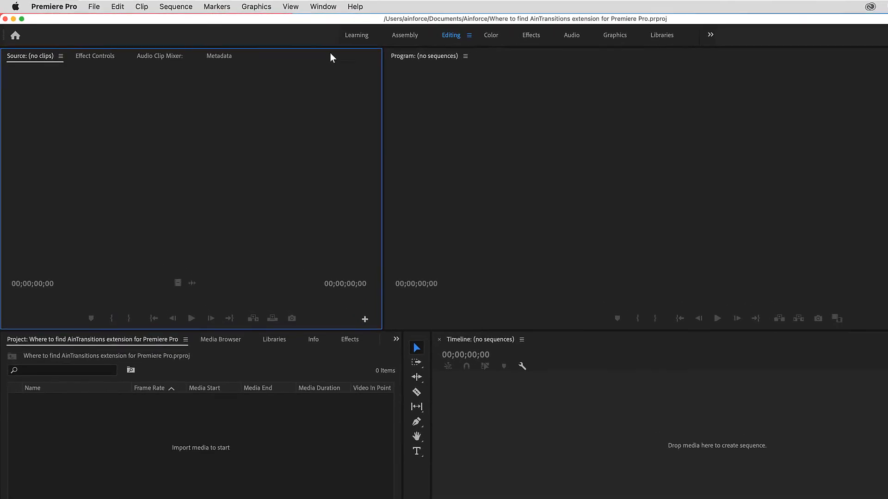
{"action": "left_click", "coordinate": [323, 6]}
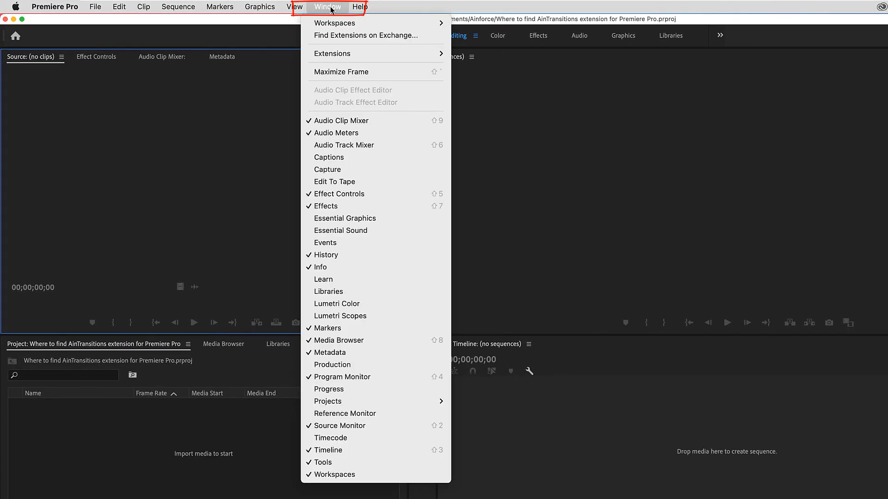
{"action": "mouse_move", "coordinate": [332, 53]}
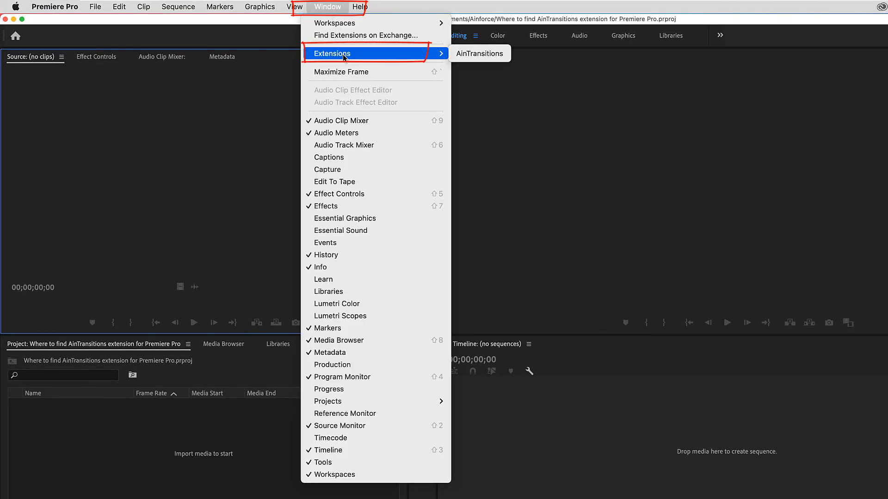
{"action": "mouse_move", "coordinate": [479, 54]}
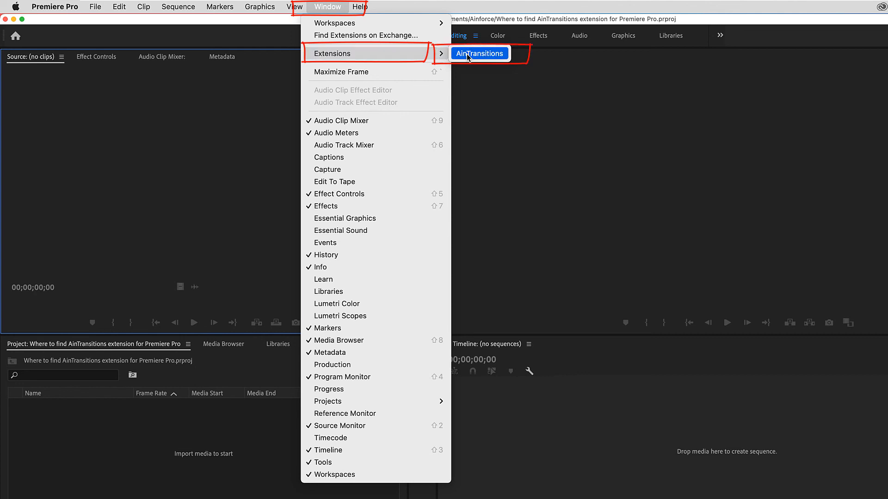
{"action": "left_click", "coordinate": [479, 53]}
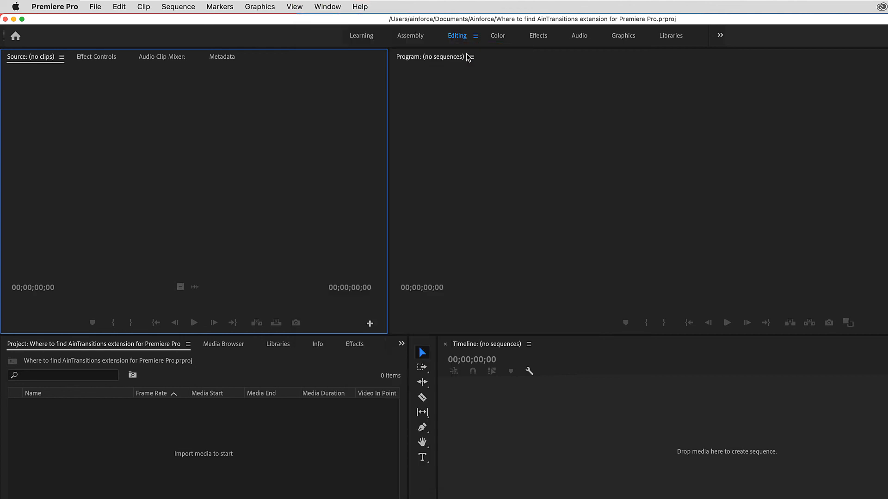